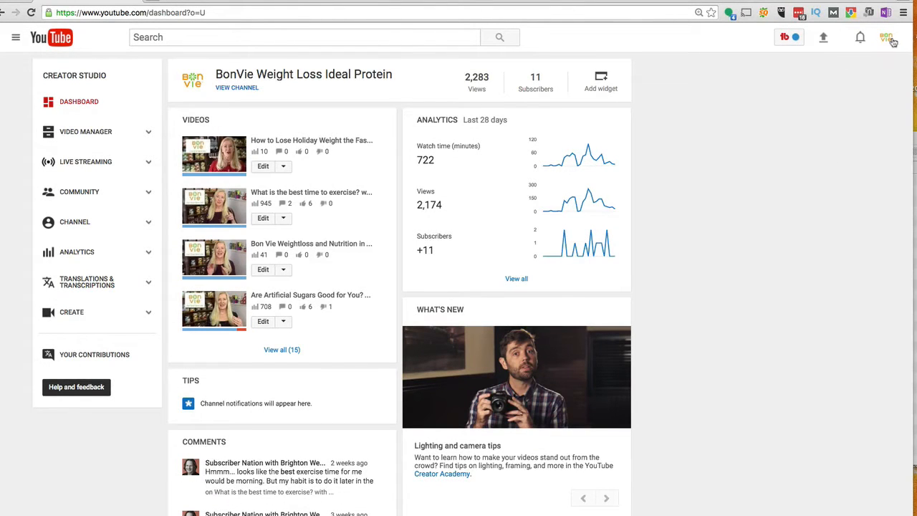
Step: From the account menu enter Creator Studio and reach the holiday-weight video's Subtitles & CC page
left_click(888, 37)
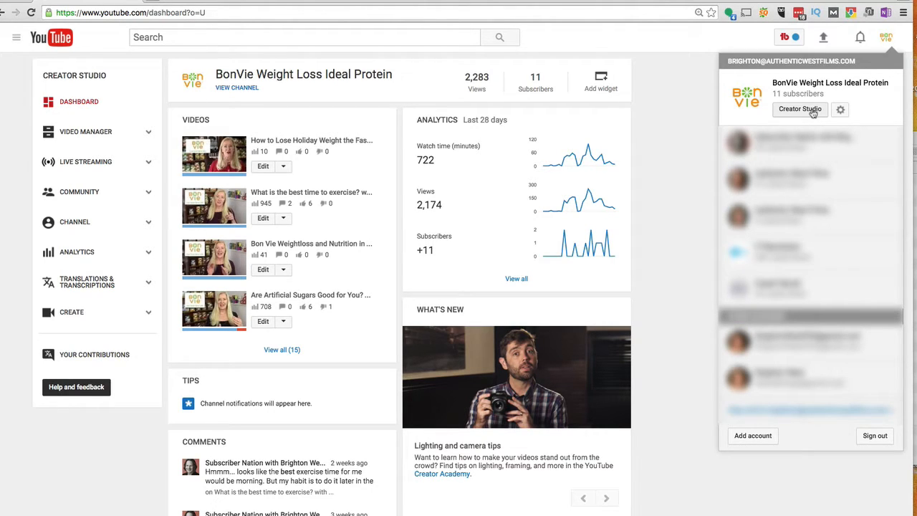
left_click(800, 109)
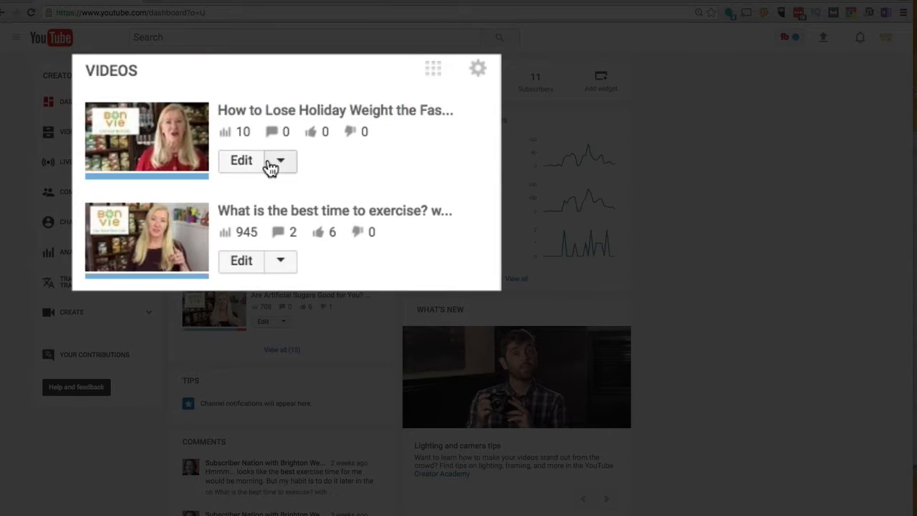
left_click(281, 161)
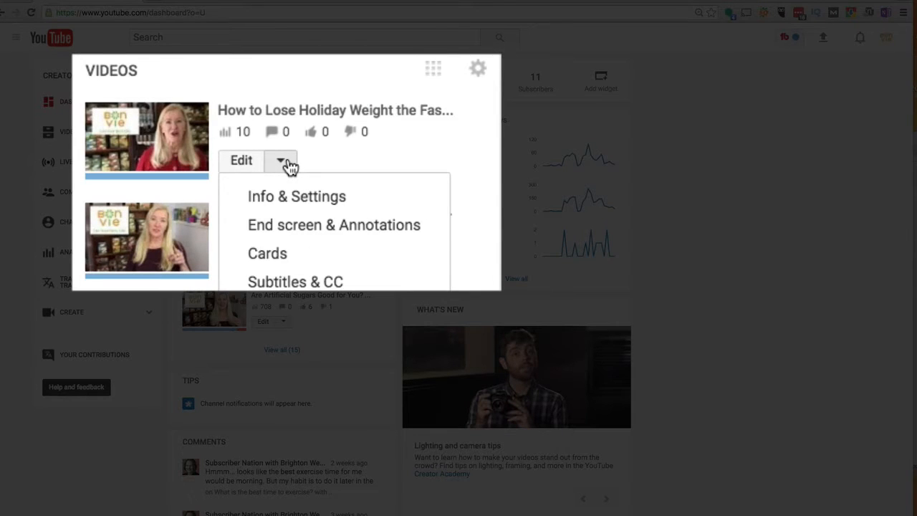
mouse_move(315, 281)
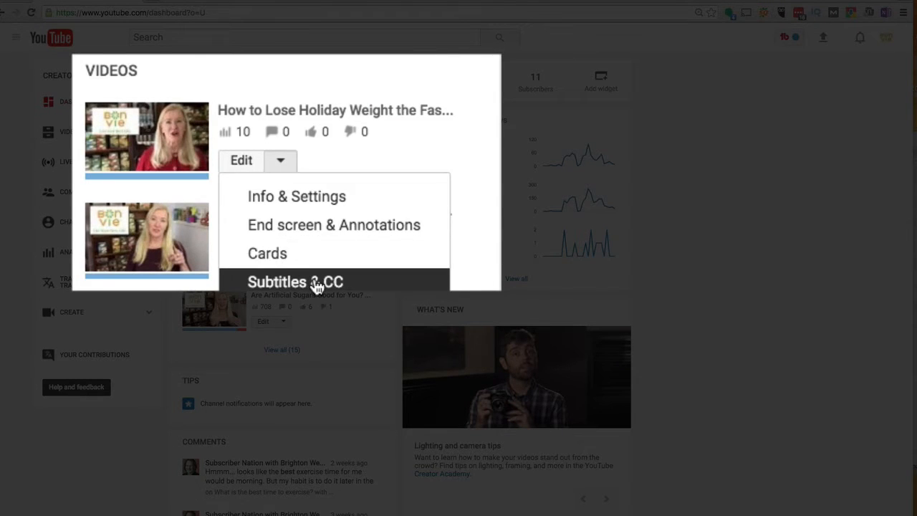
left_click(296, 281)
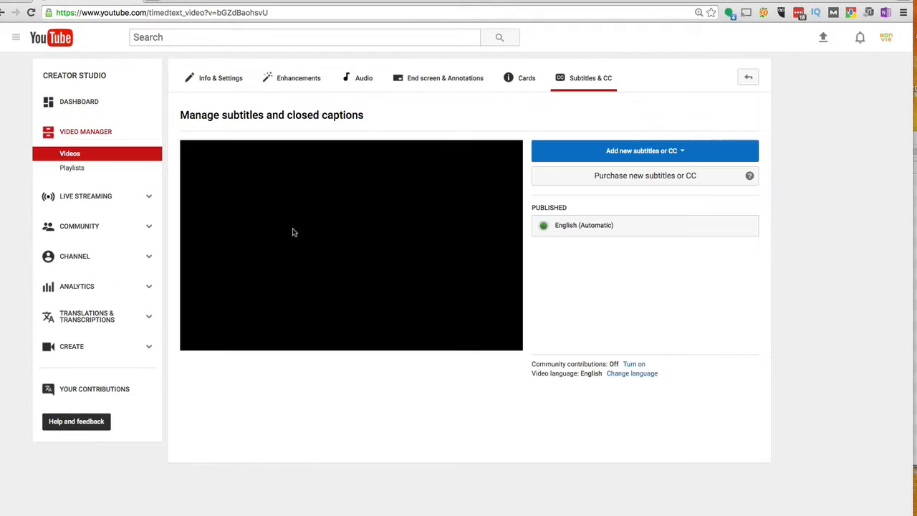
Step: Select the published English (Automatic) track to view its timed caption lines
left_click(351, 244)
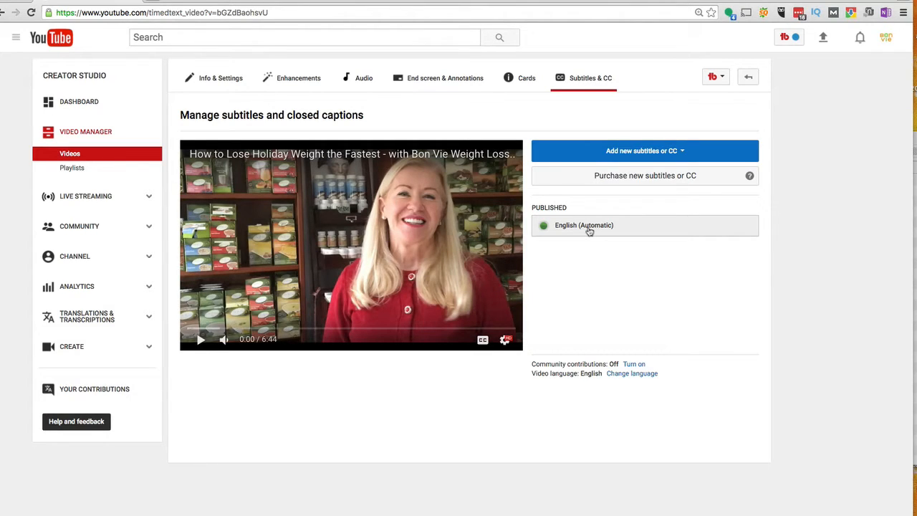
mouse_move(602, 227)
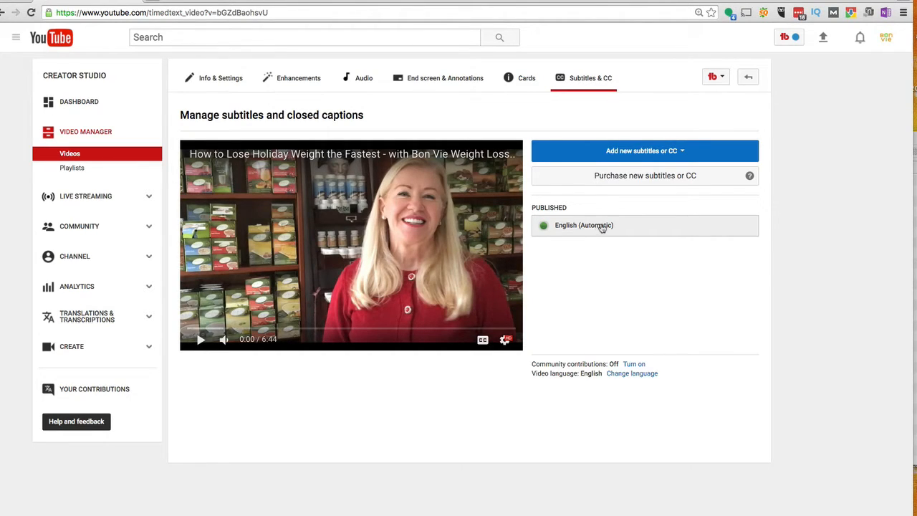
left_click(584, 225)
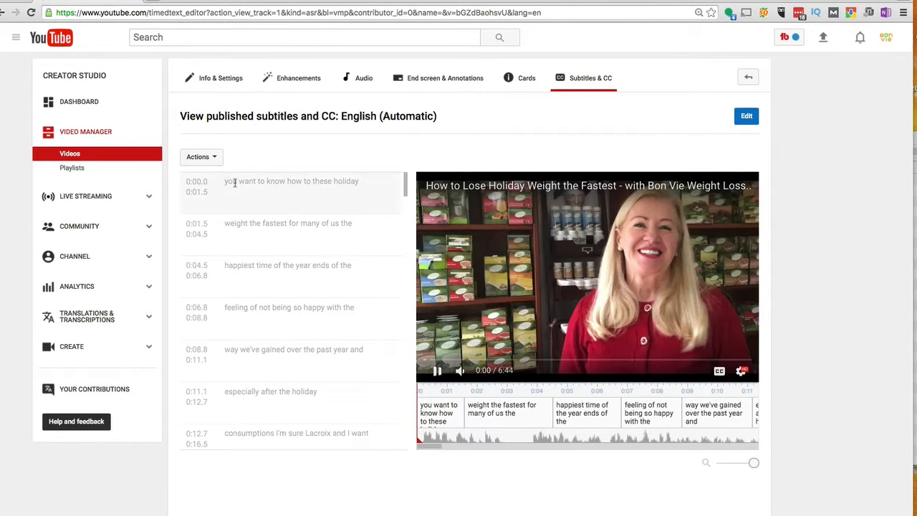
Step: Review the automatic captions, then unpublish them via the Actions menu so English becomes a draft
left_click(437, 370)
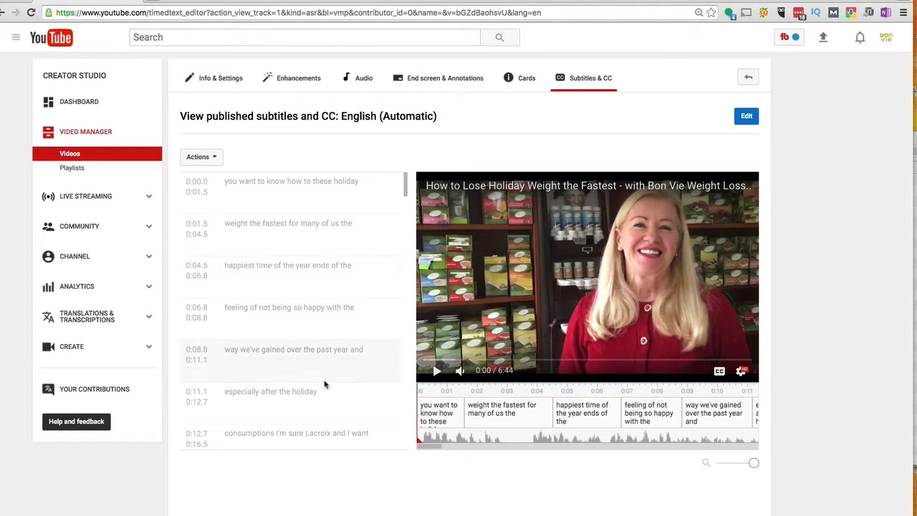
scroll("down", 3)
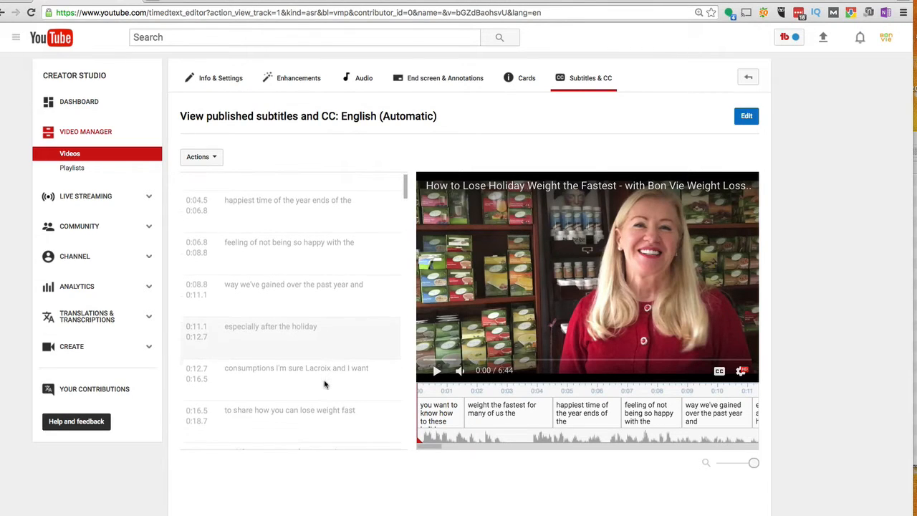
scroll("up", 3)
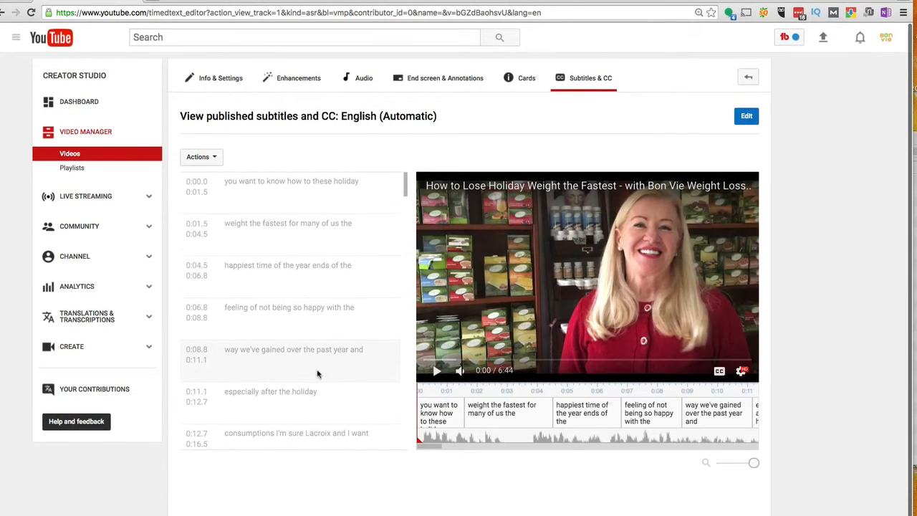
mouse_move(530, 128)
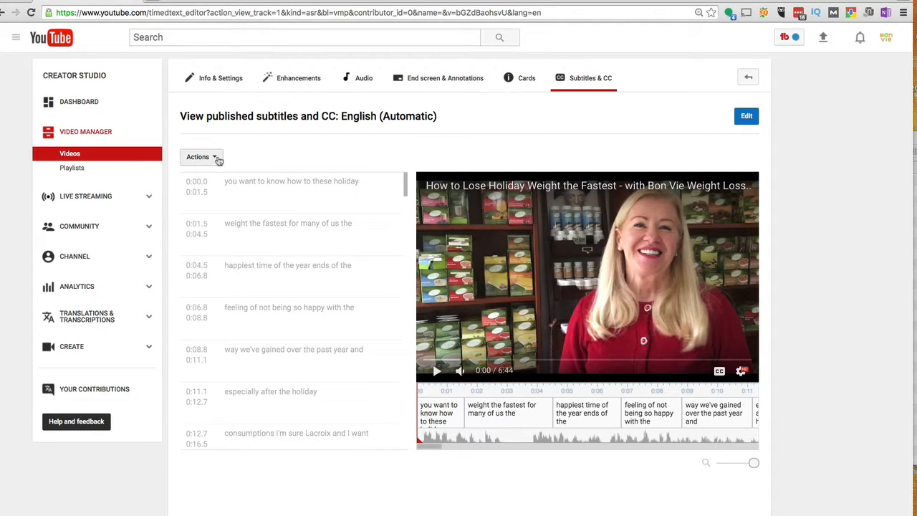
left_click(201, 157)
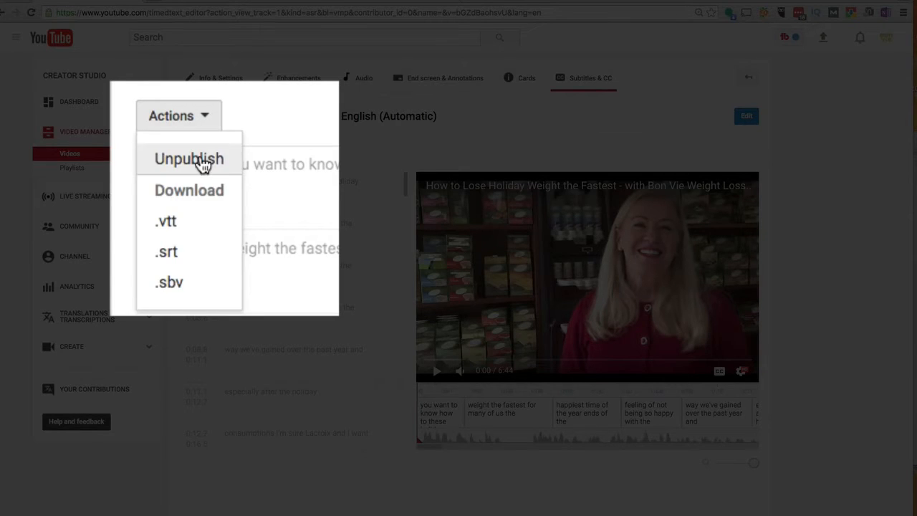
left_click(189, 158)
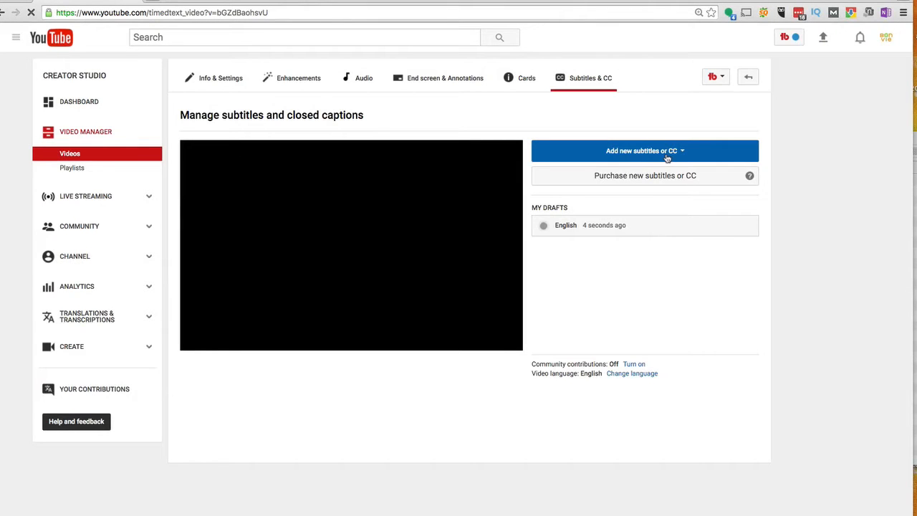
Step: Add a new English track, overwrite the existing one, and choose Transcribe and auto-sync
left_click(645, 151)
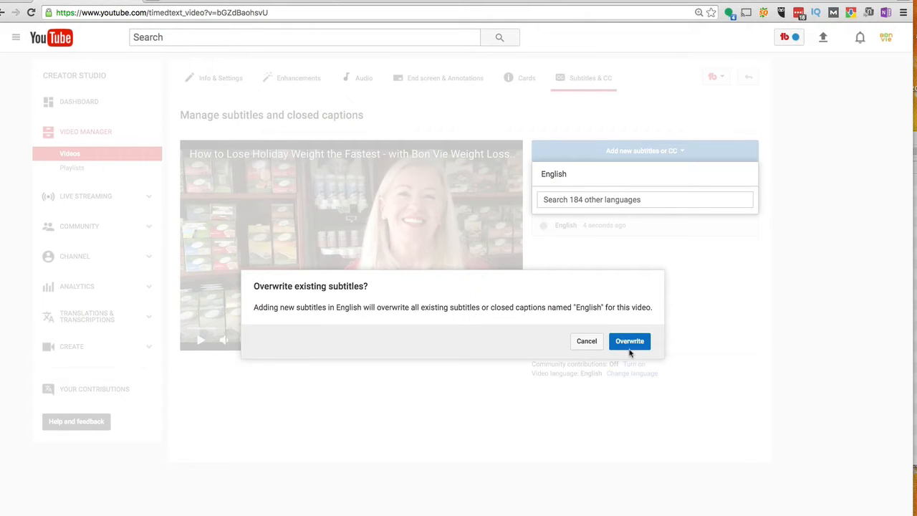
left_click(629, 341)
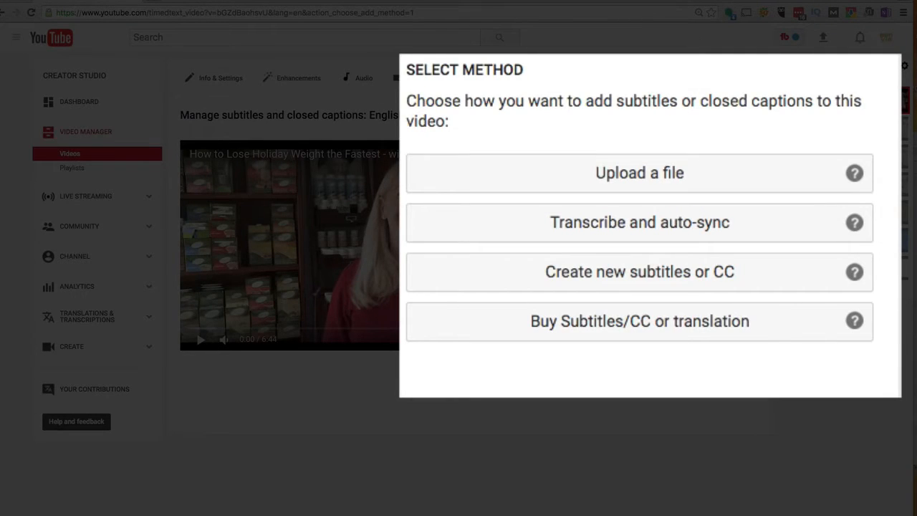
mouse_move(671, 172)
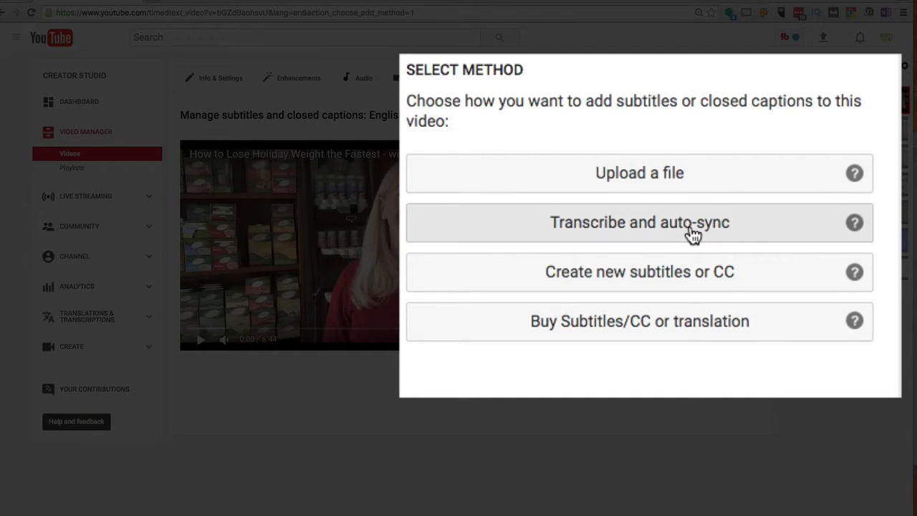
left_click(639, 222)
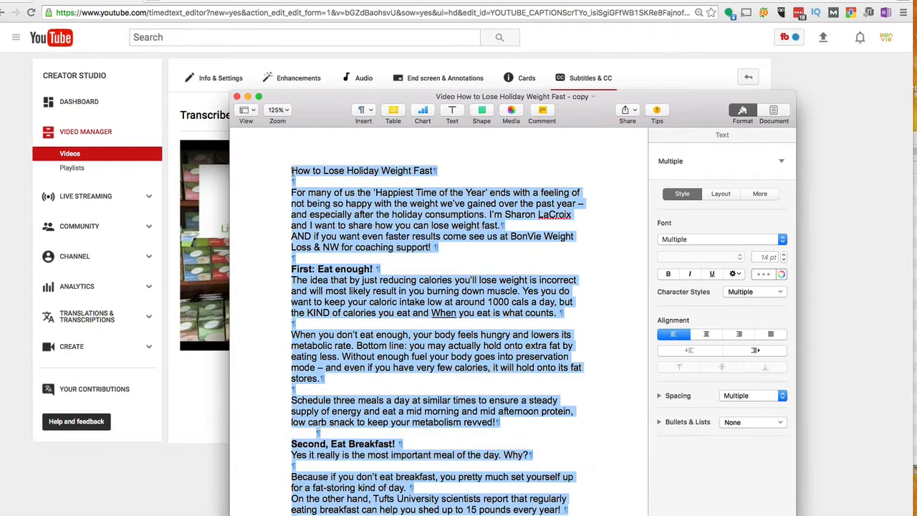
key("cmd+c")
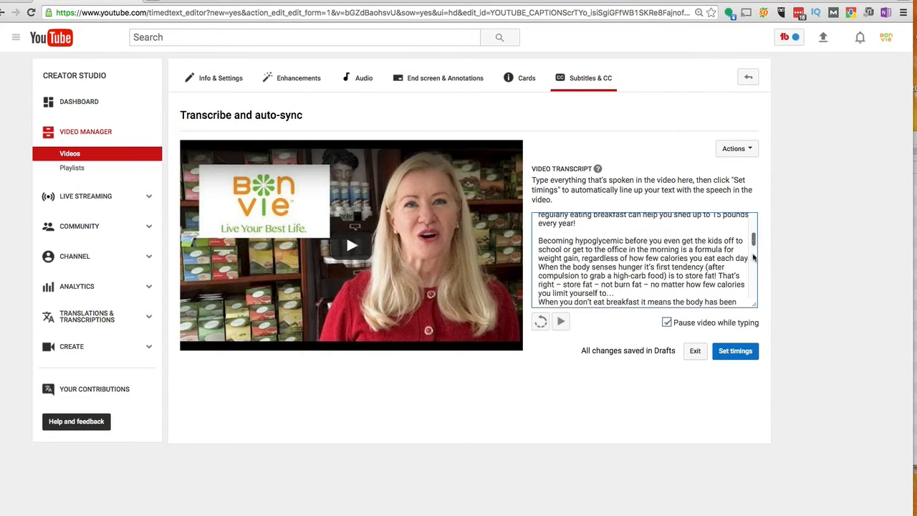
Step: Submit the pasted transcript with Set timings so YouTube syncs it to the speech
scroll("down", 3)
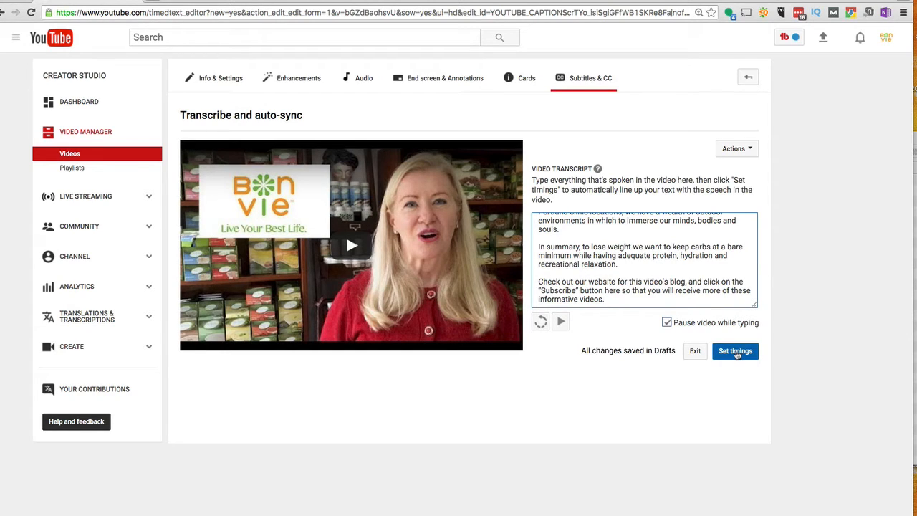
left_click(735, 349)
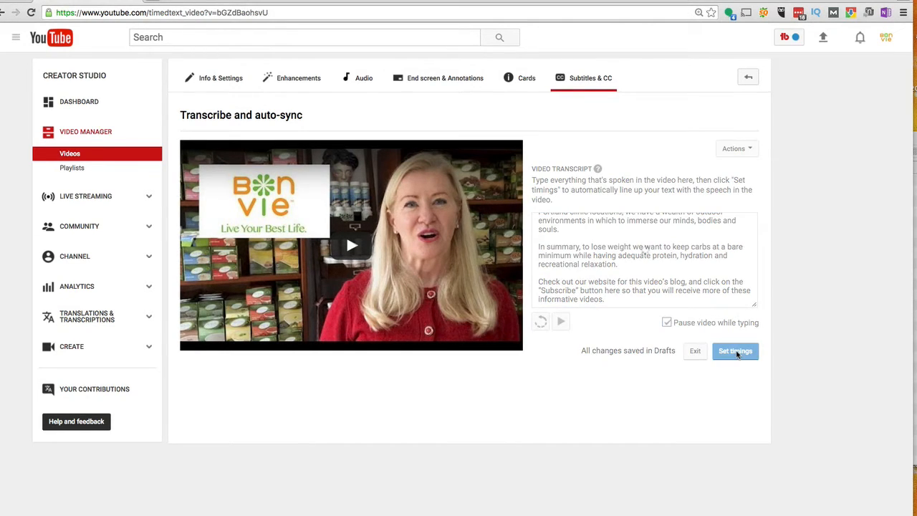
left_click(736, 350)
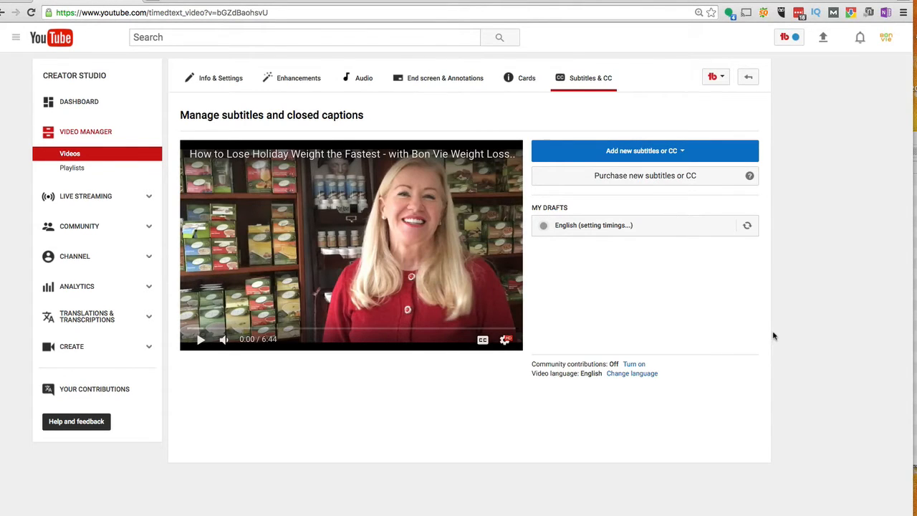
mouse_move(298, 384)
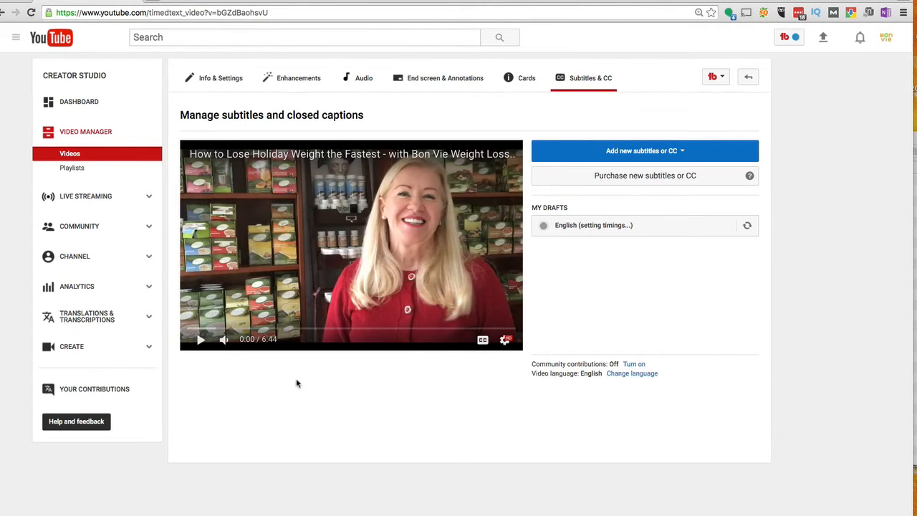
mouse_move(224, 338)
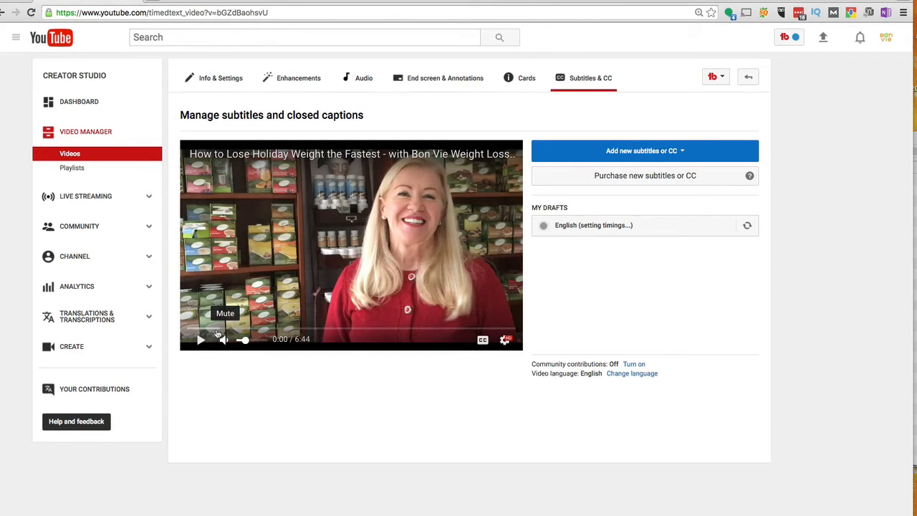
mouse_move(513, 329)
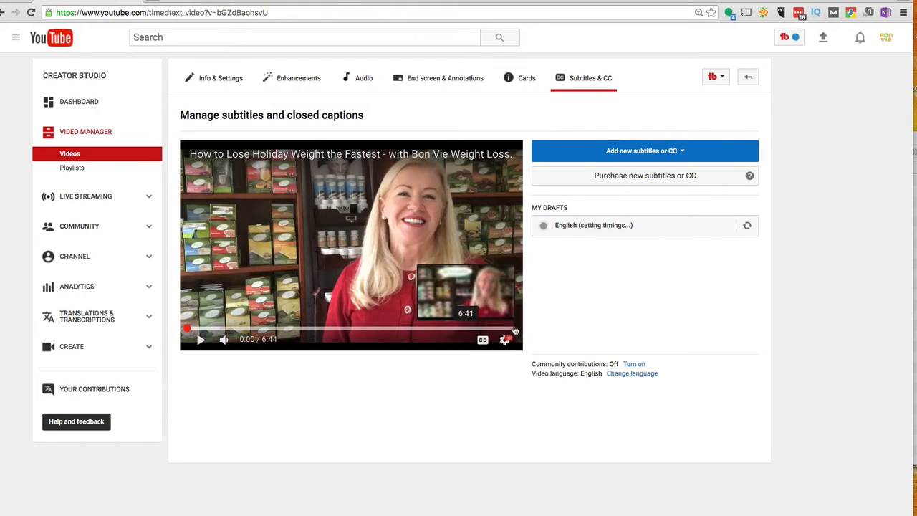
mouse_move(482, 410)
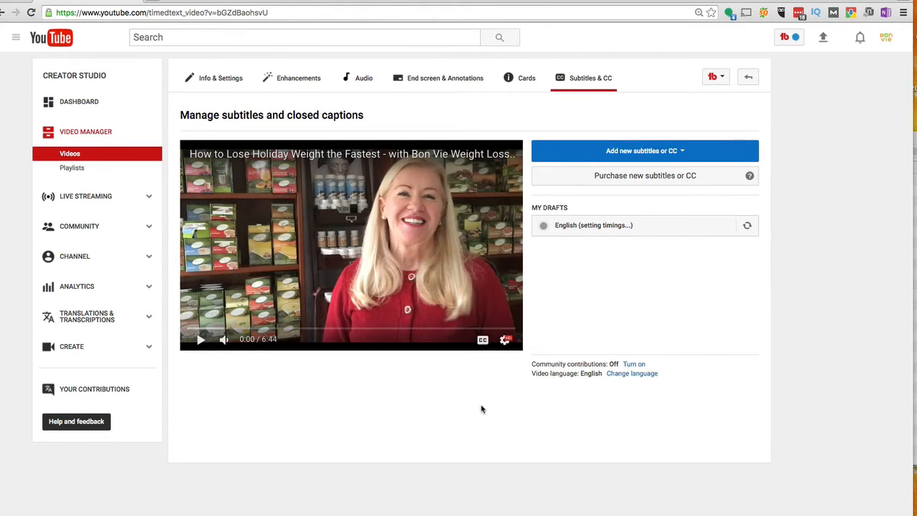
mouse_move(453, 410)
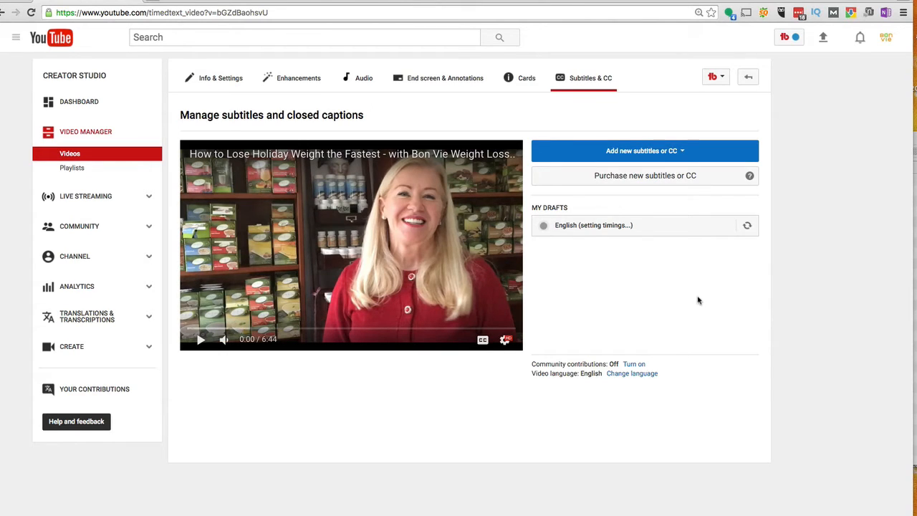
mouse_move(748, 228)
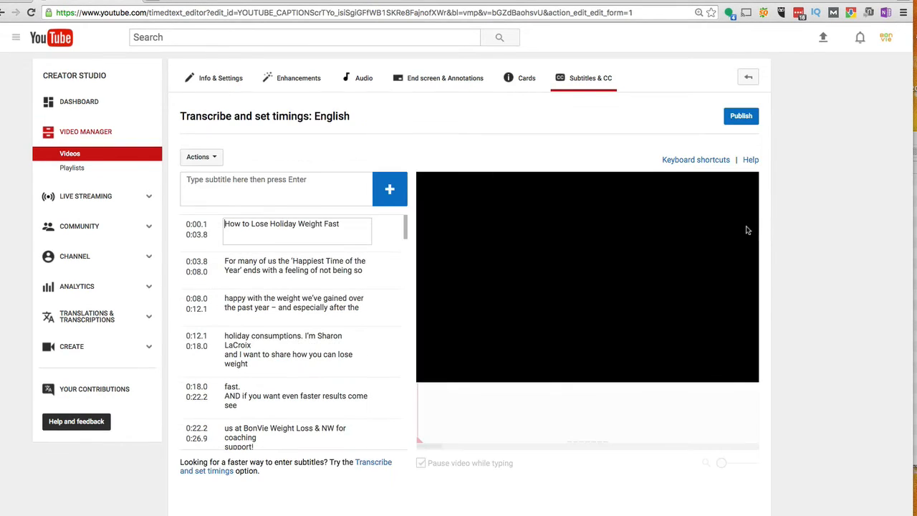
Step: Play back the synced English draft to verify the caption timings, then publish the track
left_click(588, 275)
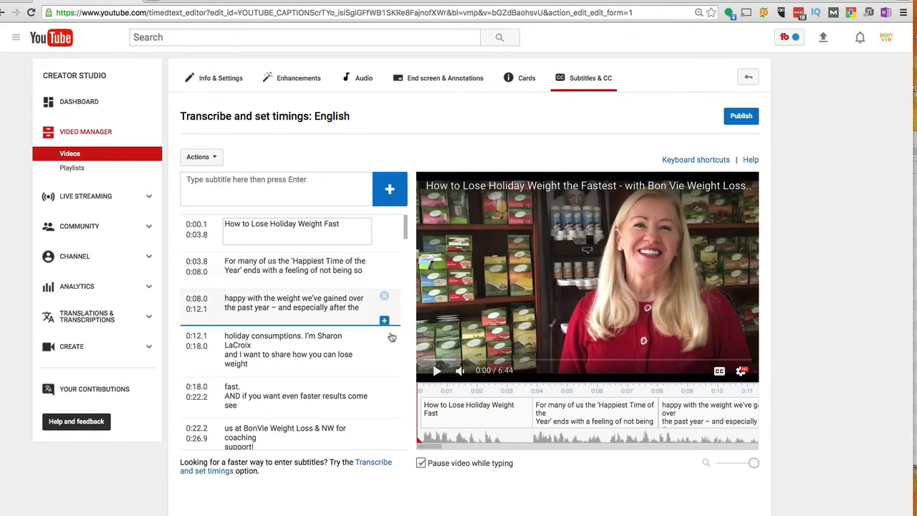
mouse_move(436, 378)
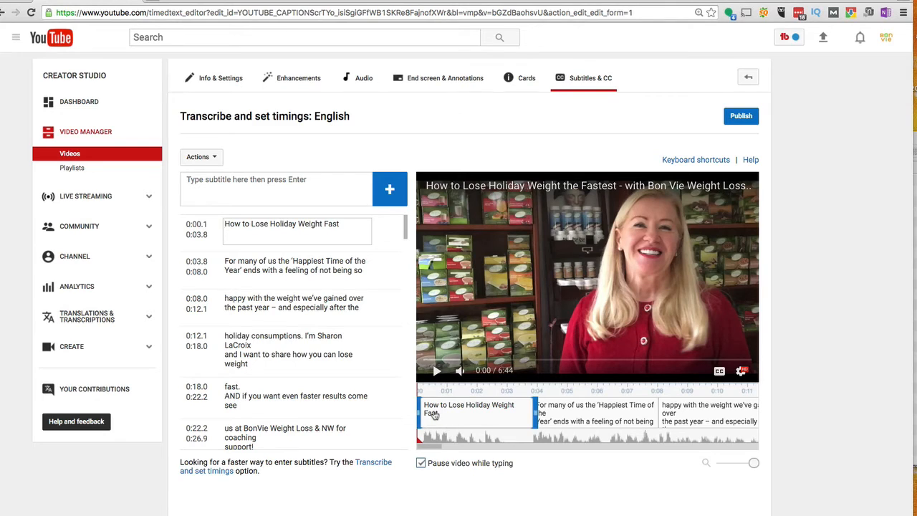
mouse_move(559, 365)
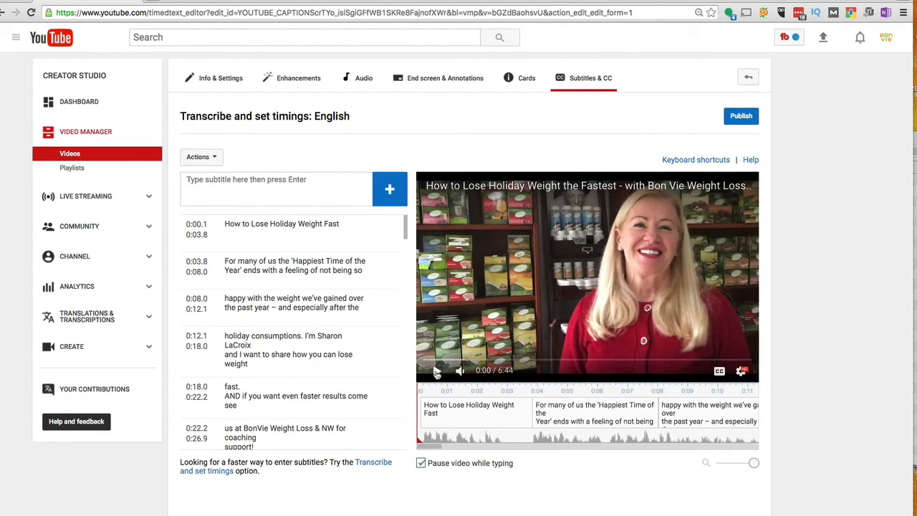
left_click(437, 370)
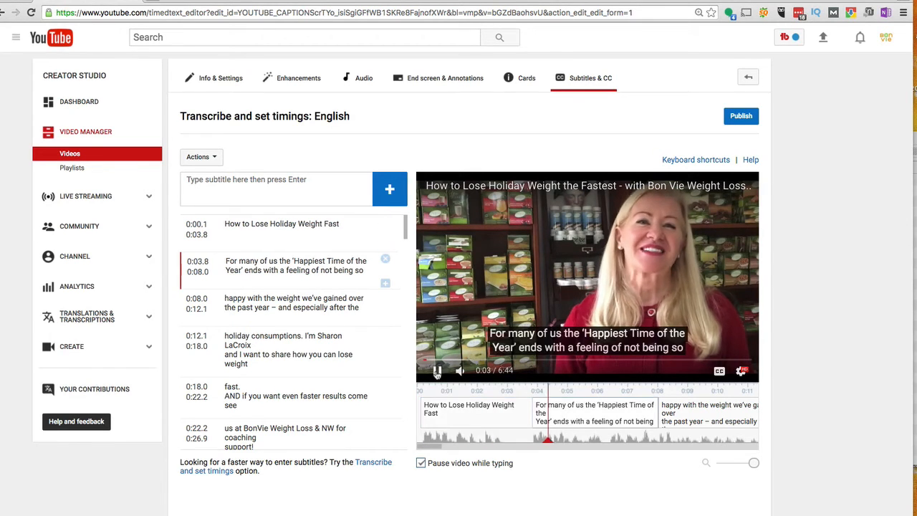
left_click(438, 370)
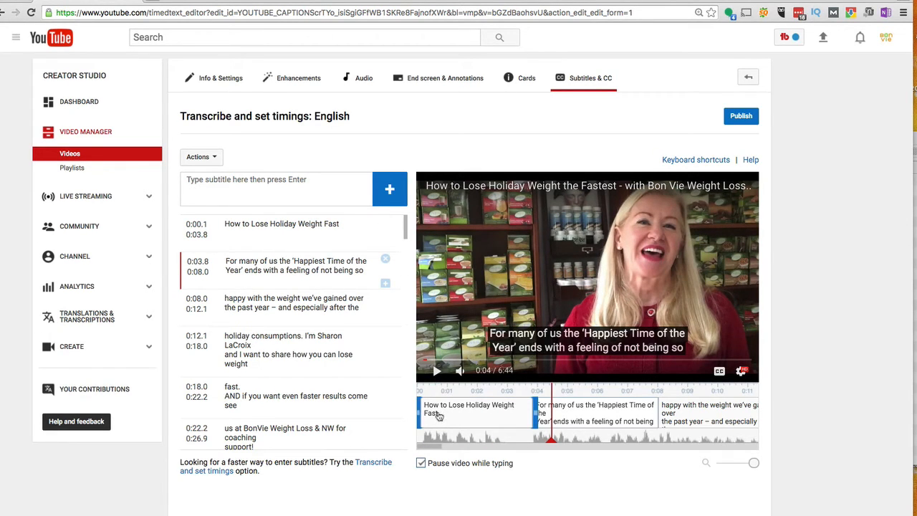
left_click(301, 224)
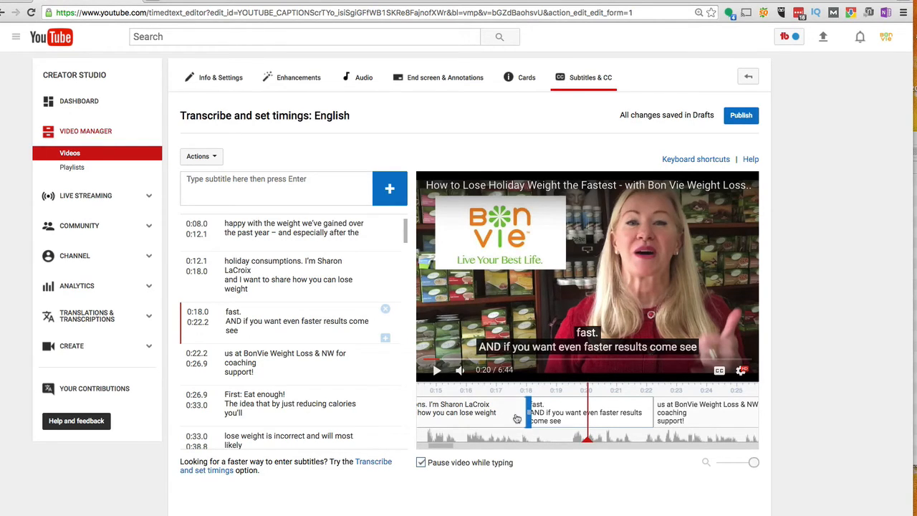
mouse_move(622, 427)
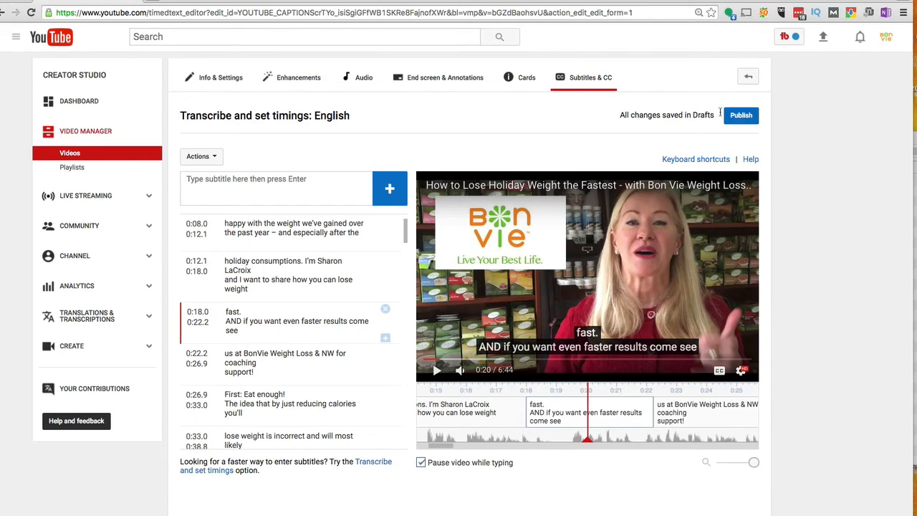
left_click(741, 115)
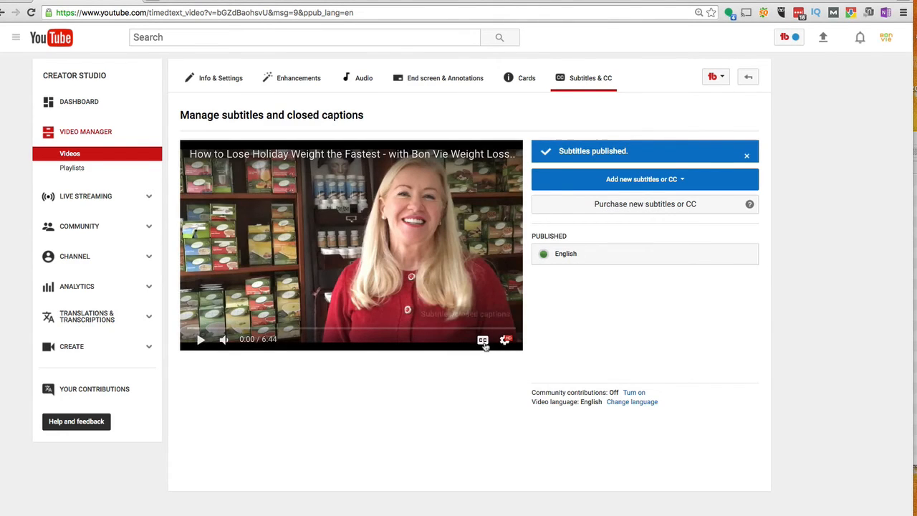
mouse_move(483, 340)
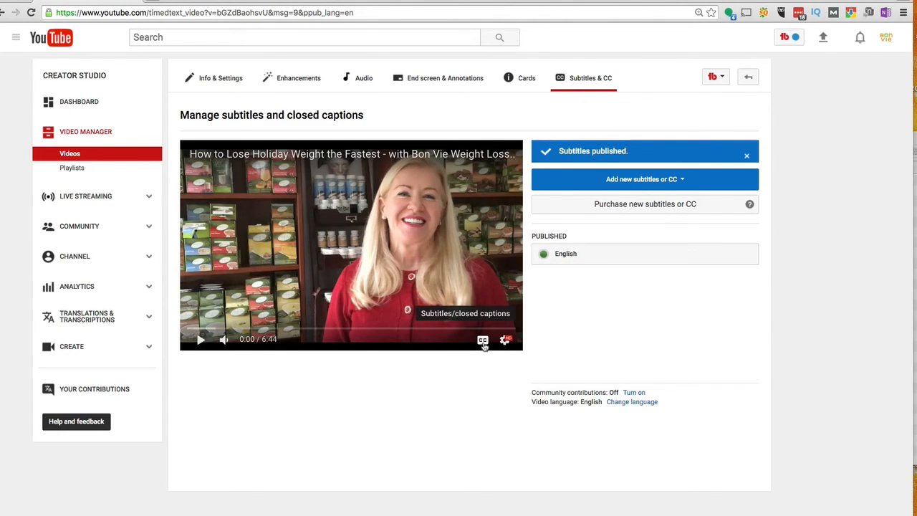